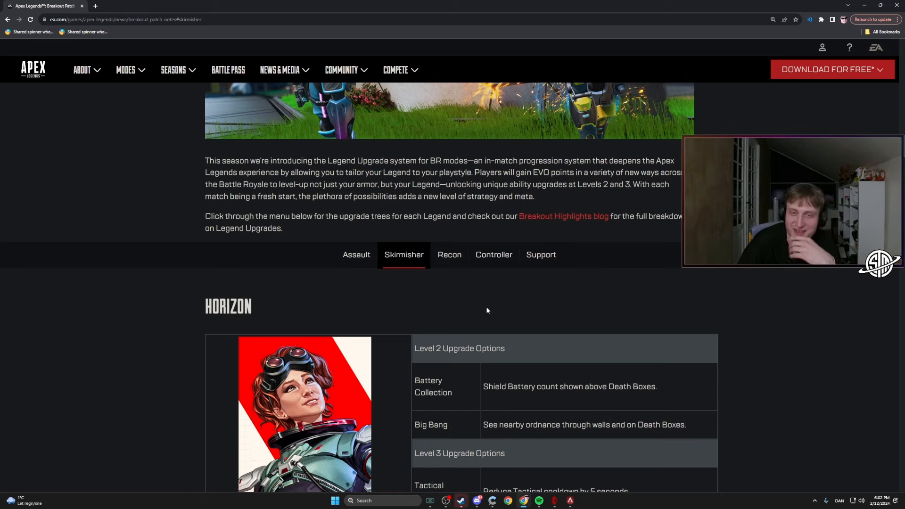
Step: Switch the legend upgrade menu from Controller to Assault to reach Bangalore's upgrade trees
left_click(493, 254)
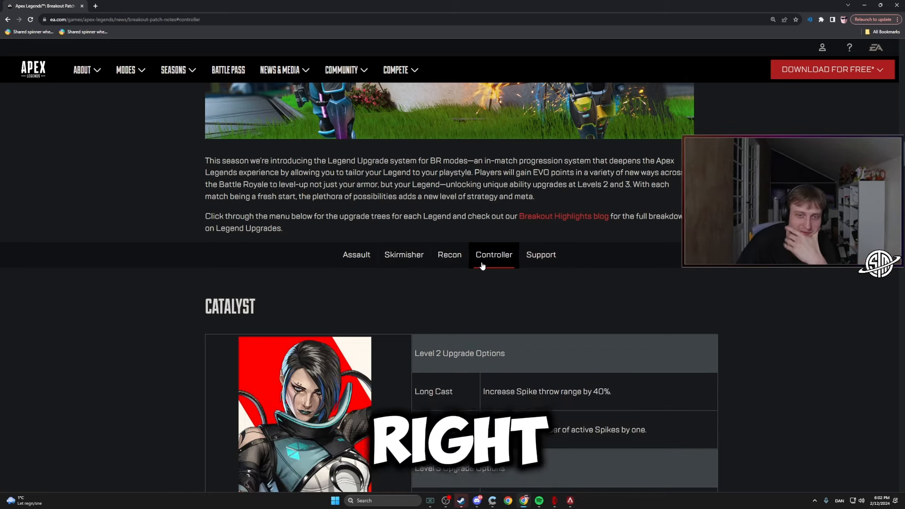
left_click(540, 255)
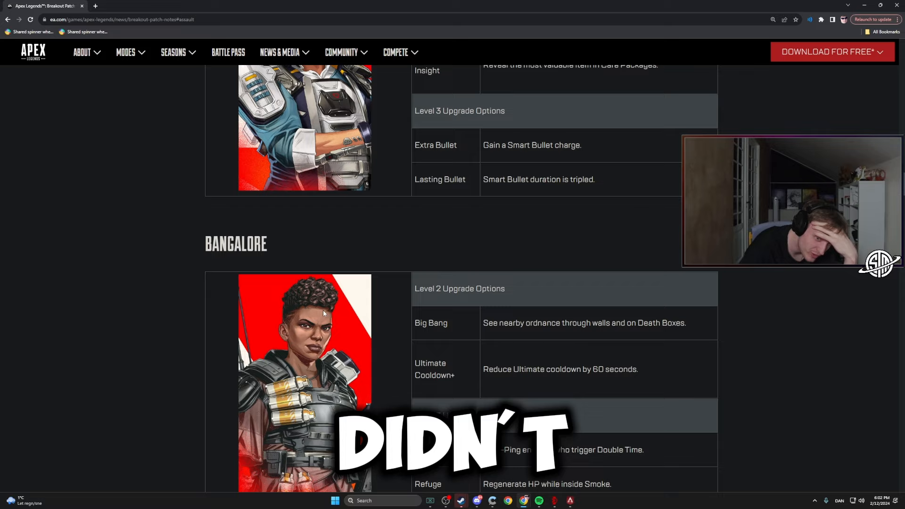
scroll("down", 3)
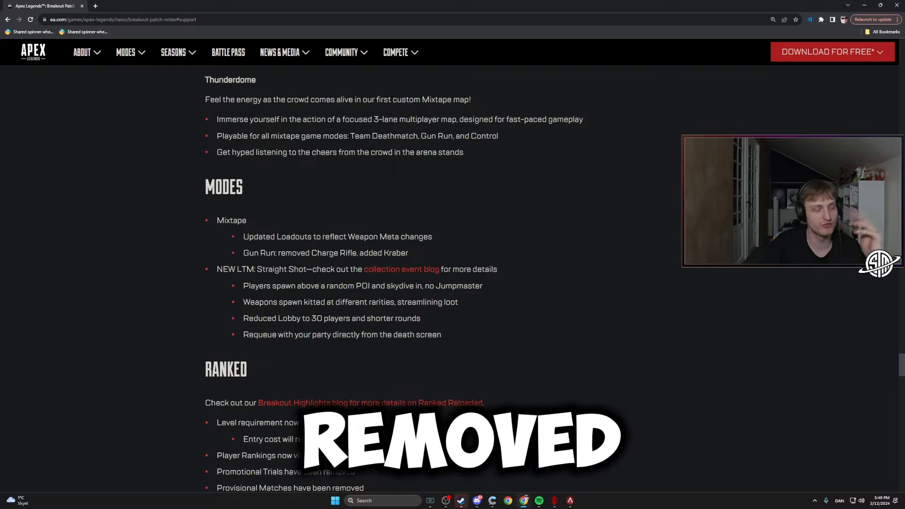
Step: Scroll down the Ranked list through level requirement, returning Splits and Updated Bonuses
scroll("down", 3)
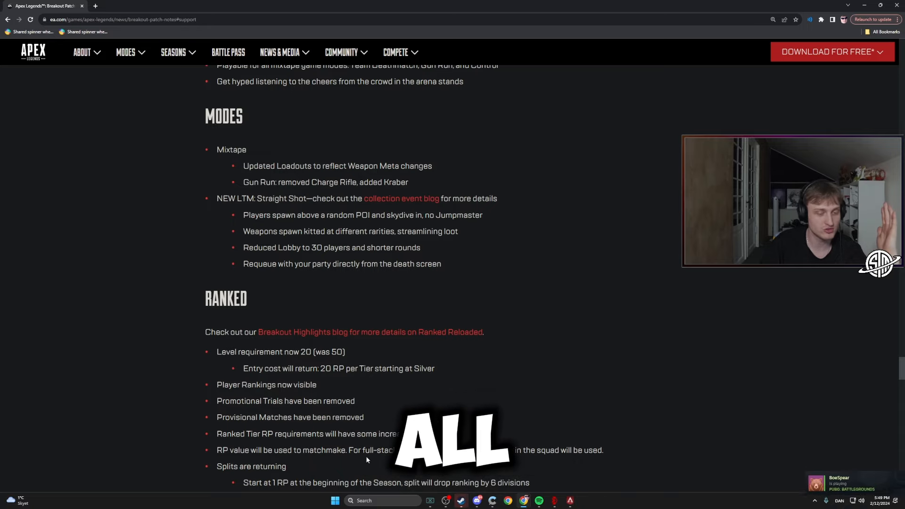
scroll("down", 3)
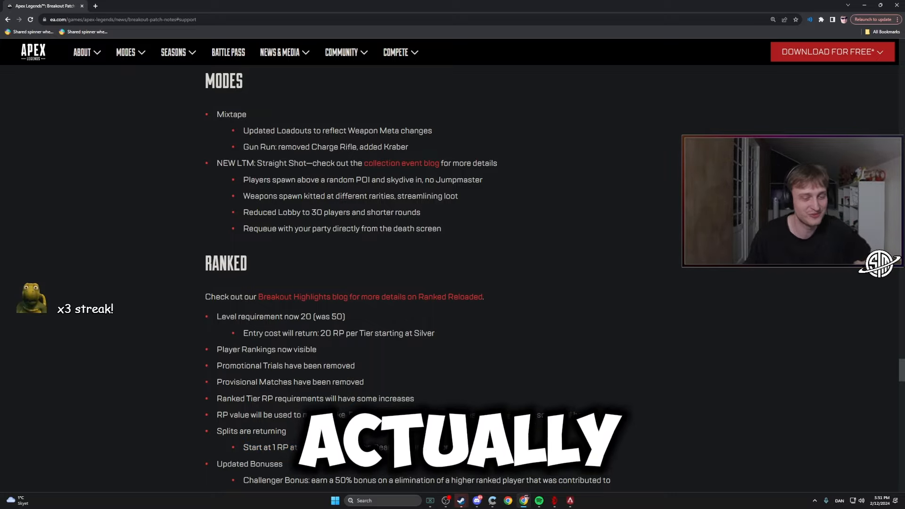
scroll("down", 3)
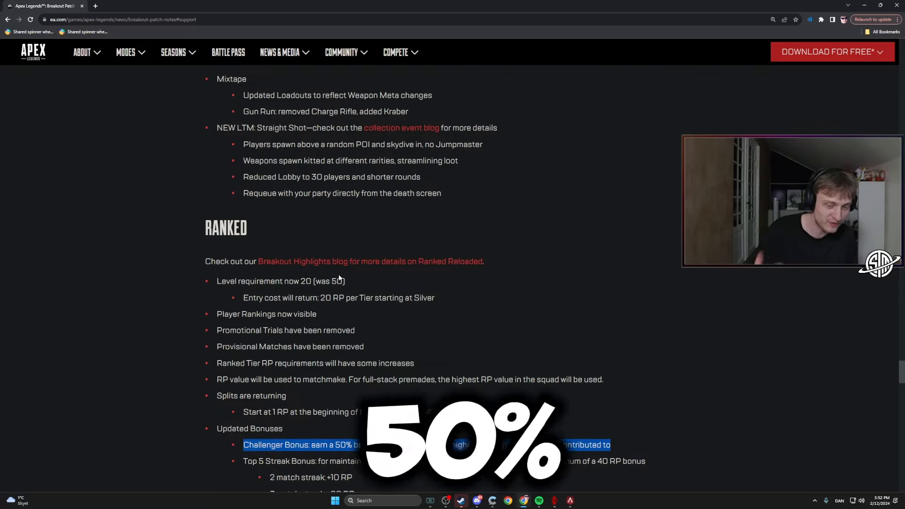
scroll("down", 3)
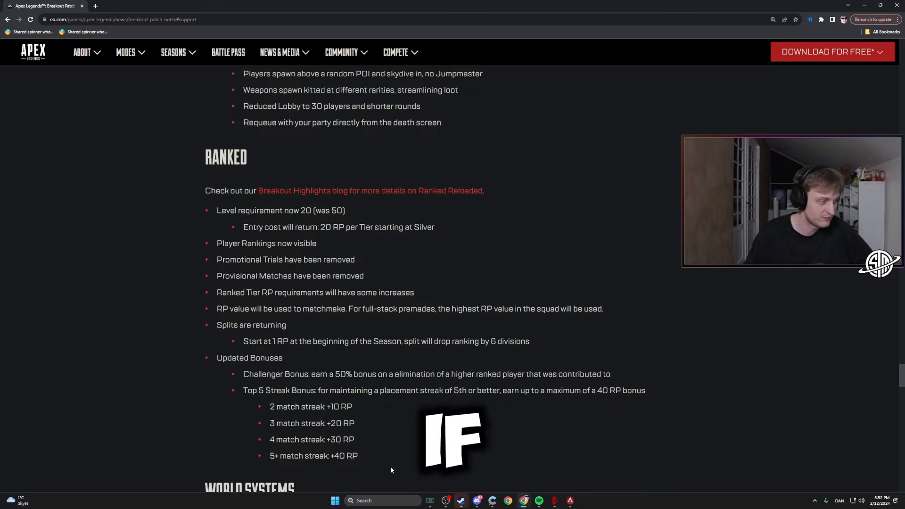
scroll("up", 3)
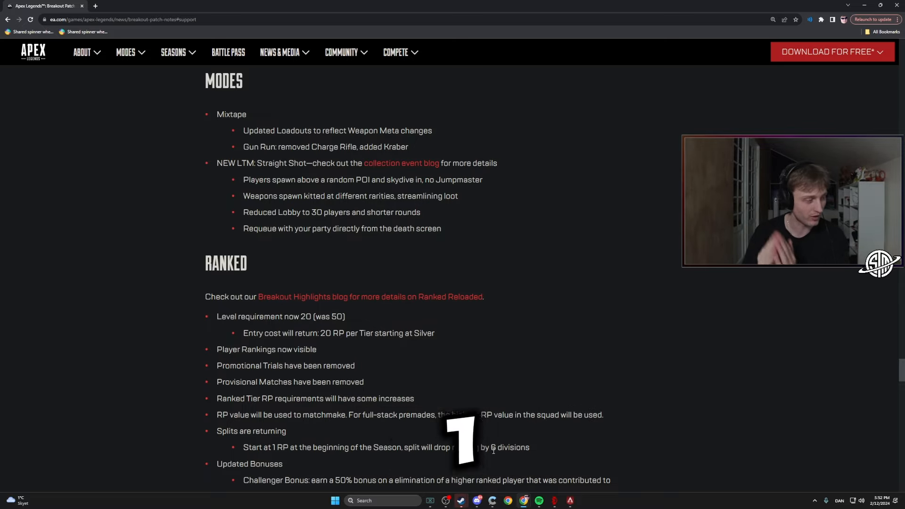
Step: Scroll to the Top 5 streak RP bonus lines and select text near Octane's Thick Skin upgrade
scroll("down", 3)
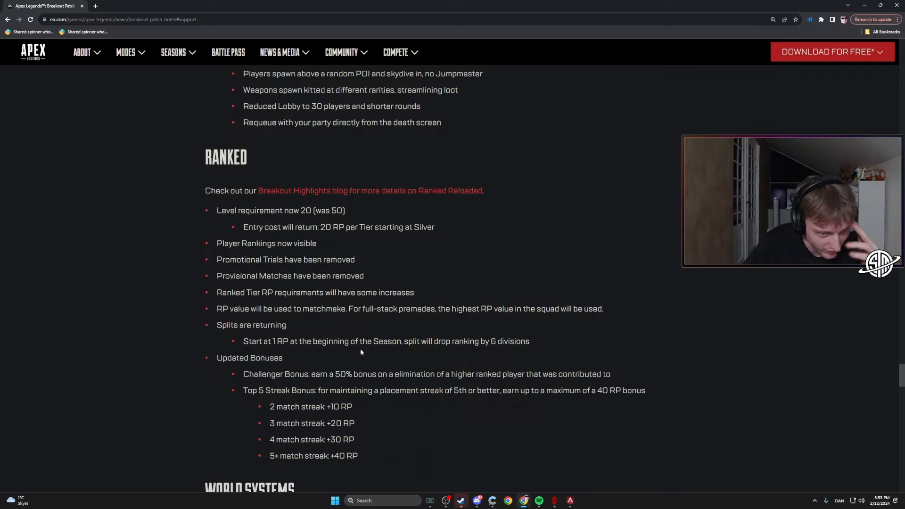
double_click(388, 341)
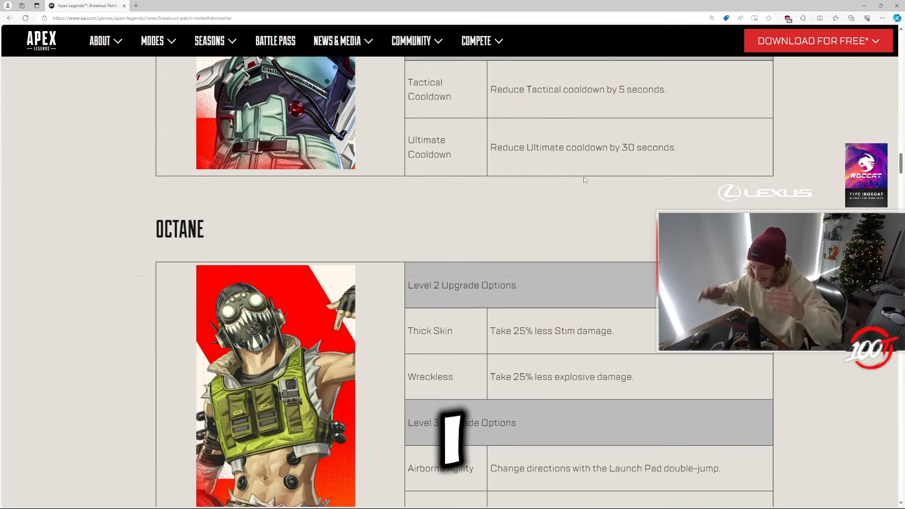
Step: Scroll through the Octane, Valkyrie and Pathfinder upgrade tables, backing up briefly to reread one
scroll("down", 3)
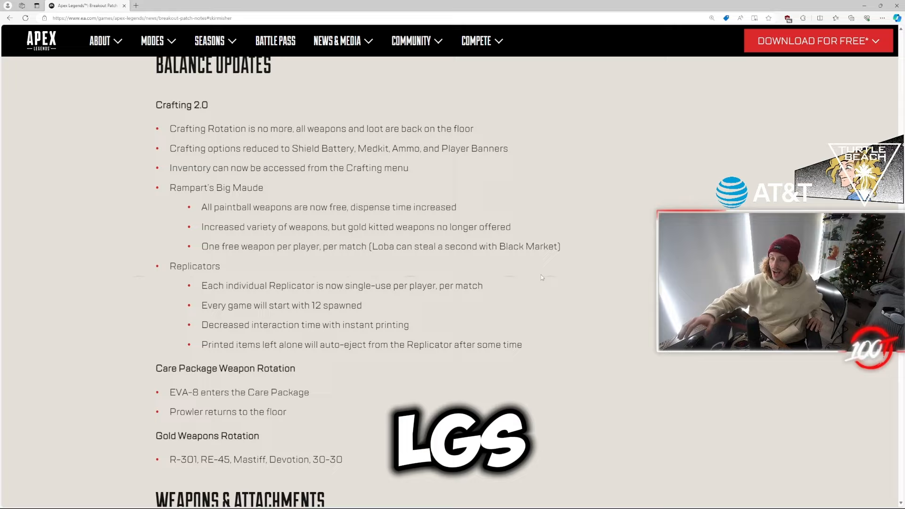
scroll("down", 3)
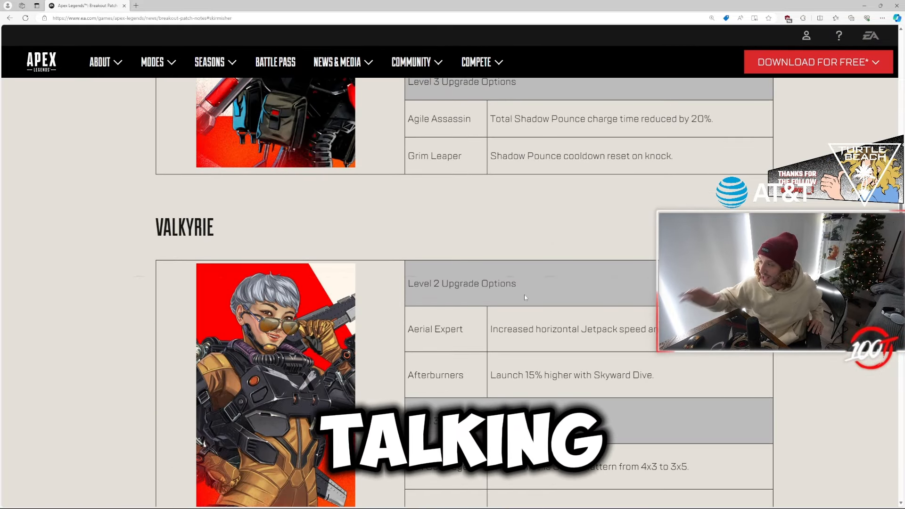
scroll("down", 3)
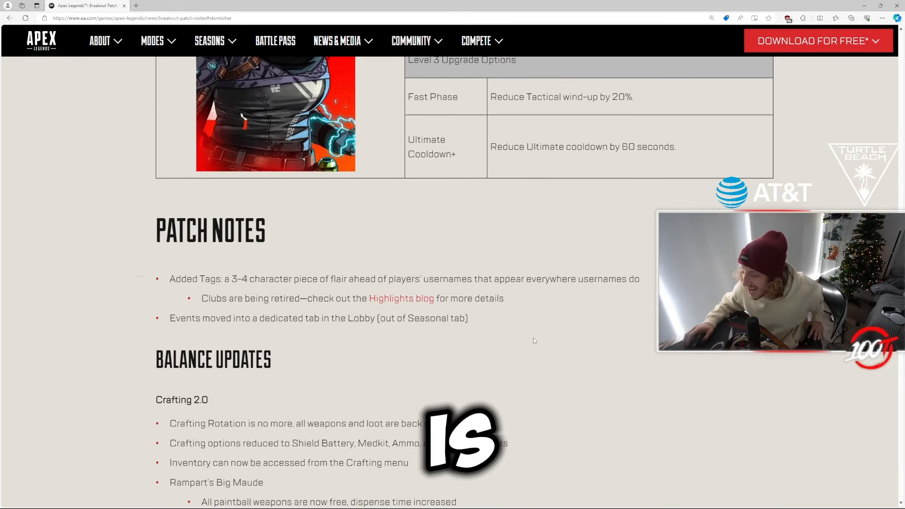
scroll("up", 3)
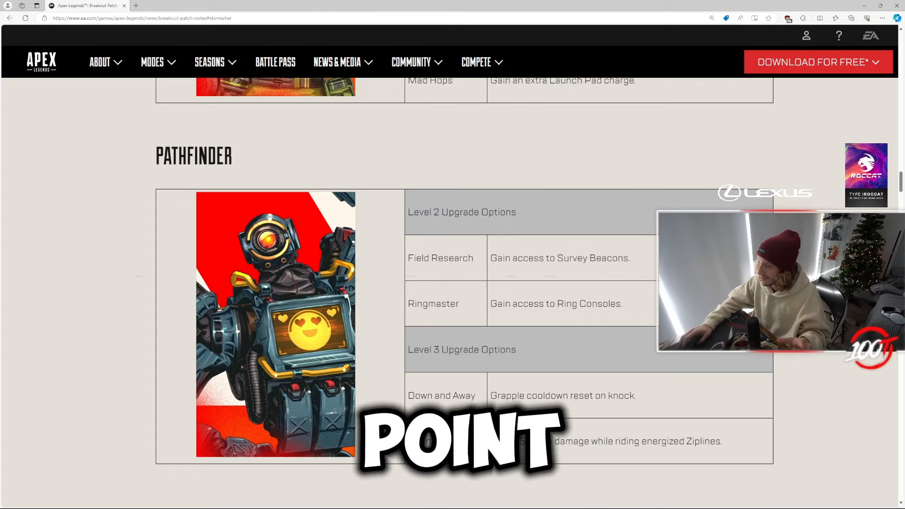
Step: Continue past Revenant's table to the Patch Notes and Balance Updates headings
scroll("down", 3)
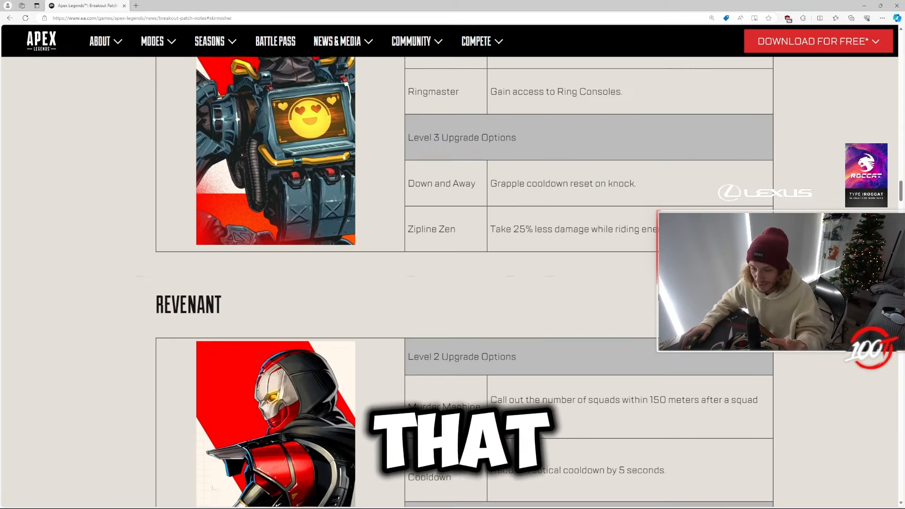
scroll("down", 3)
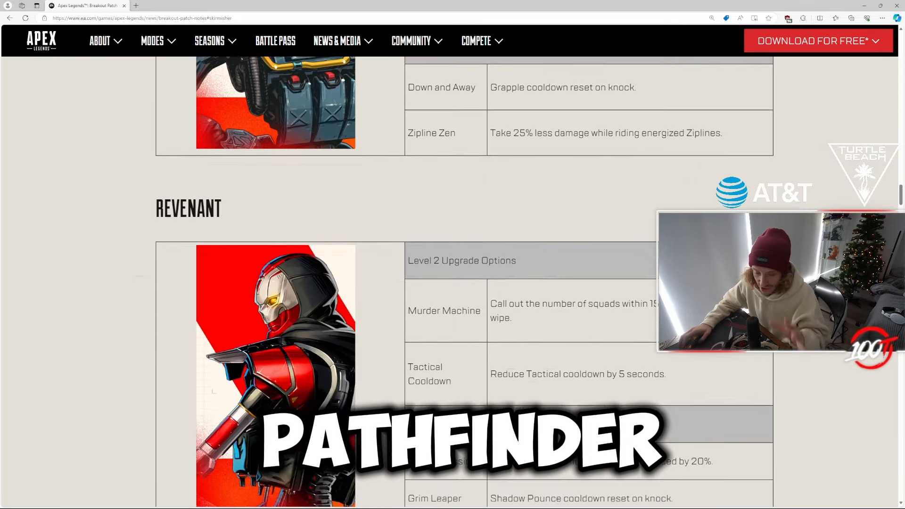
scroll("down", 3)
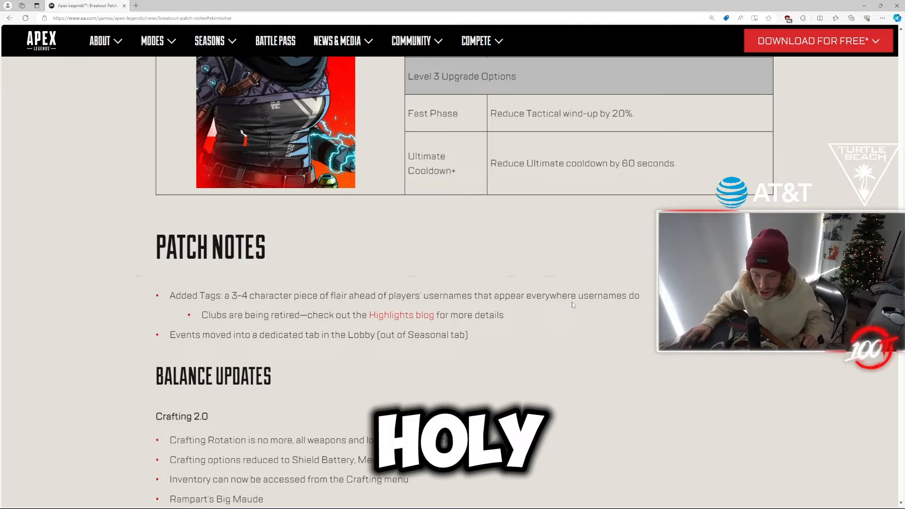
scroll("down", 3)
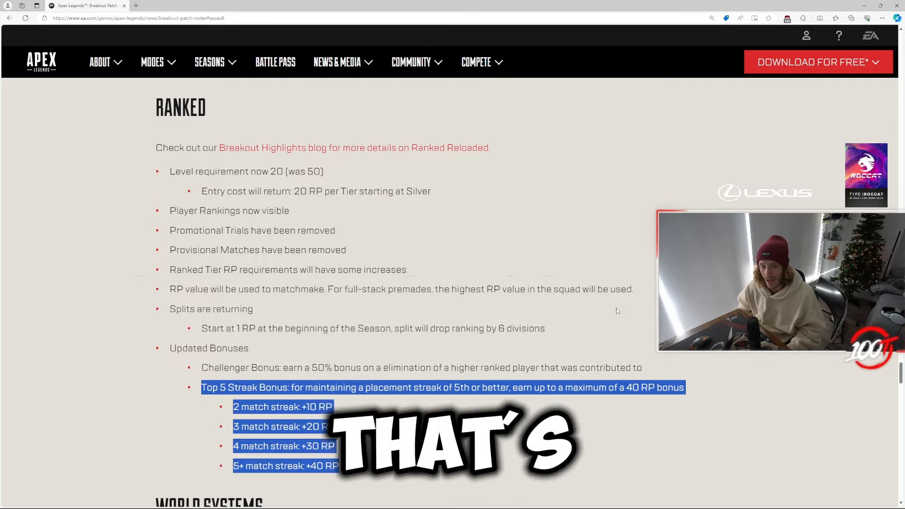
Step: Scroll up to the Thunderdome map and Modes section with Mixtape and Straight Shot LTM changes
scroll("up", 3)
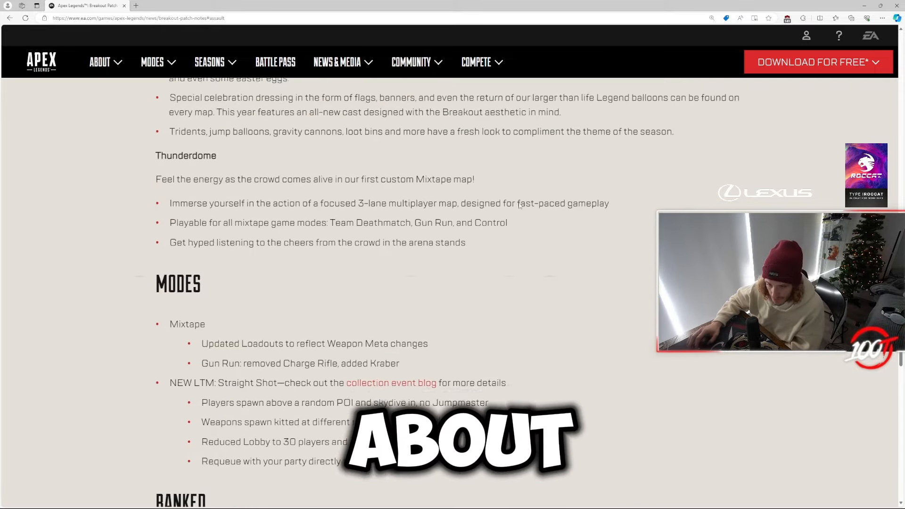
Step: Scroll past Modes and weapon changes to Ash's Level 3 upgrades and Ballistic's table
scroll("down", 3)
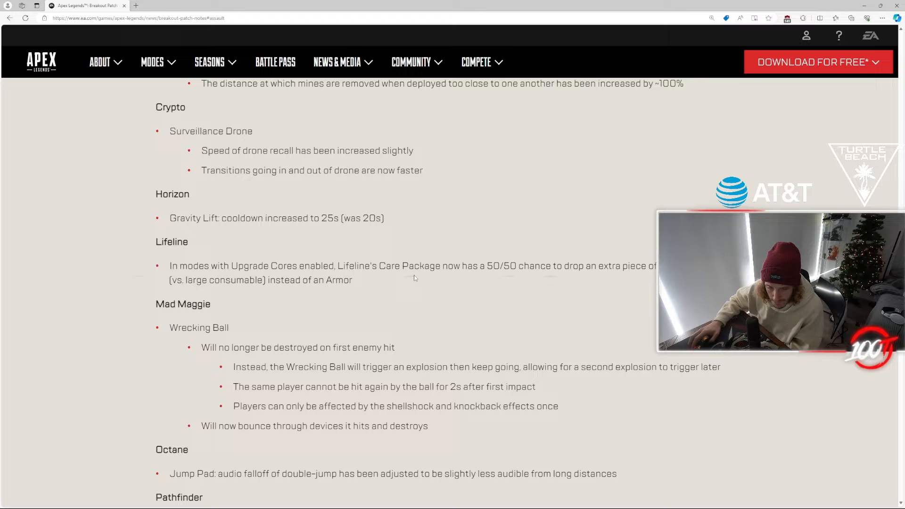
scroll("down", 3)
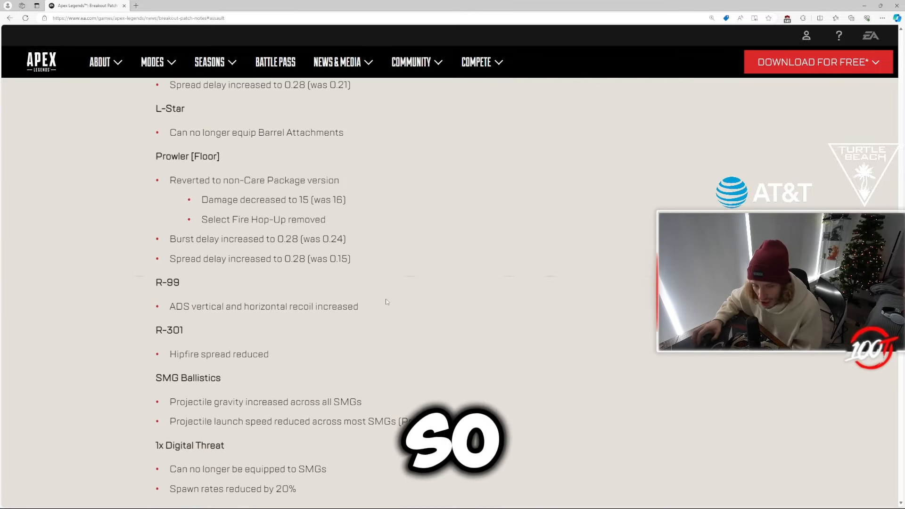
scroll("down", 3)
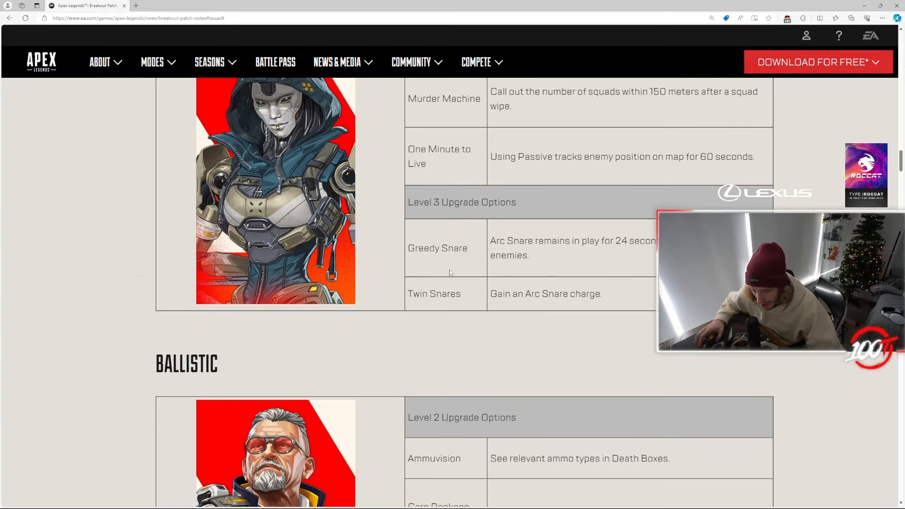
Step: Scroll through Loba, Mirage and Newcastle's Support tables down to World Systems' Extended Supply Bins
scroll("up", 3)
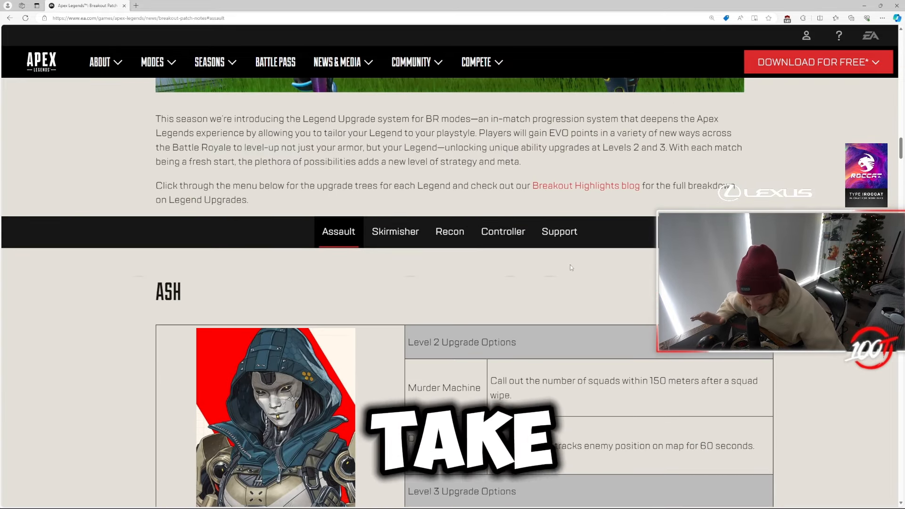
scroll("down", 3)
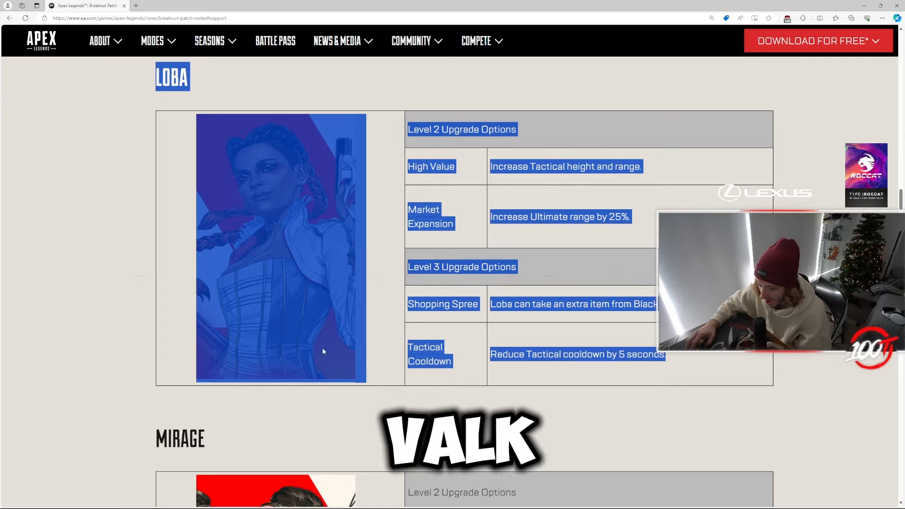
scroll("down", 3)
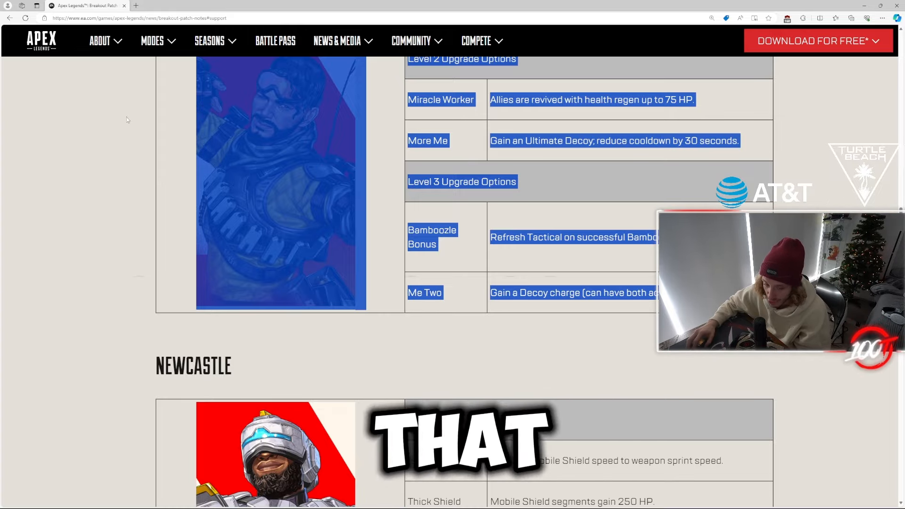
scroll("down", 3)
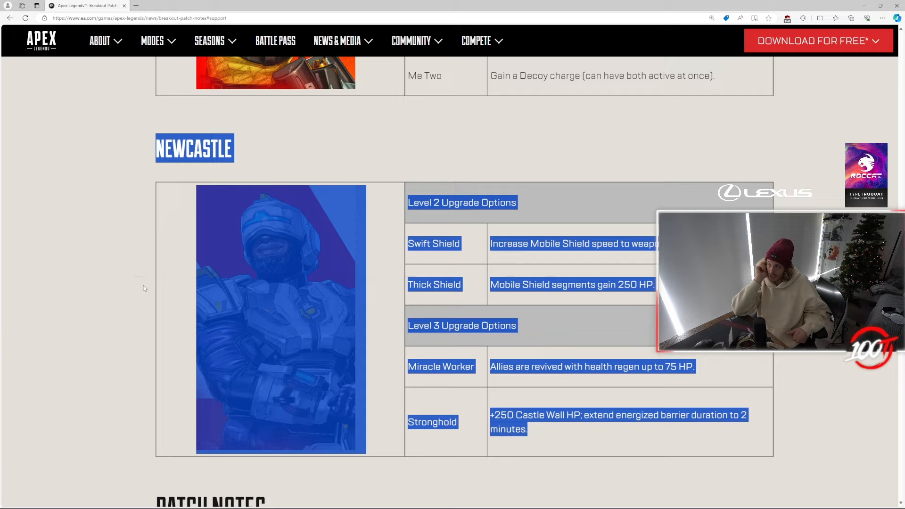
scroll("down", 3)
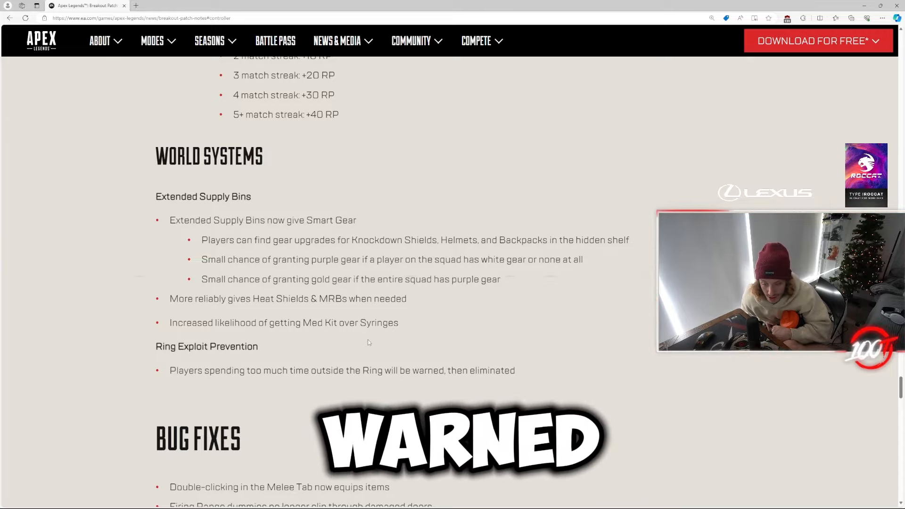
scroll("down", 3)
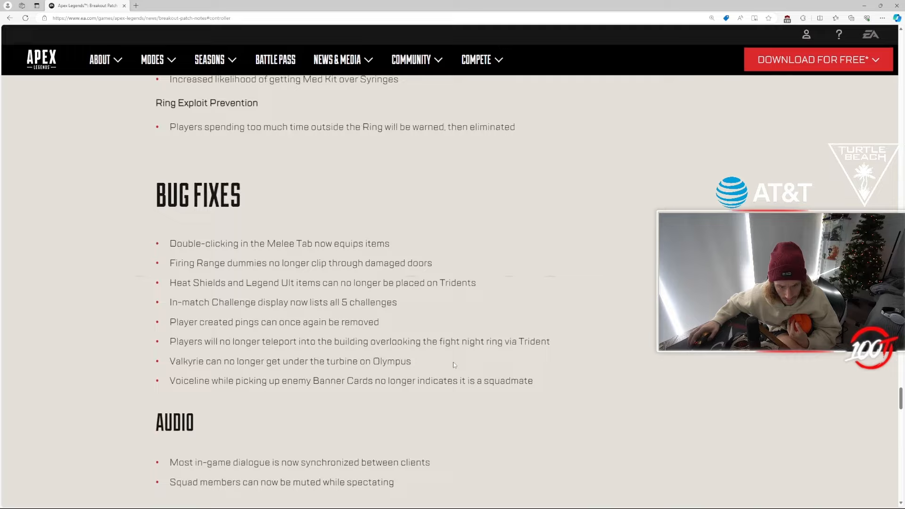
scroll("down", 3)
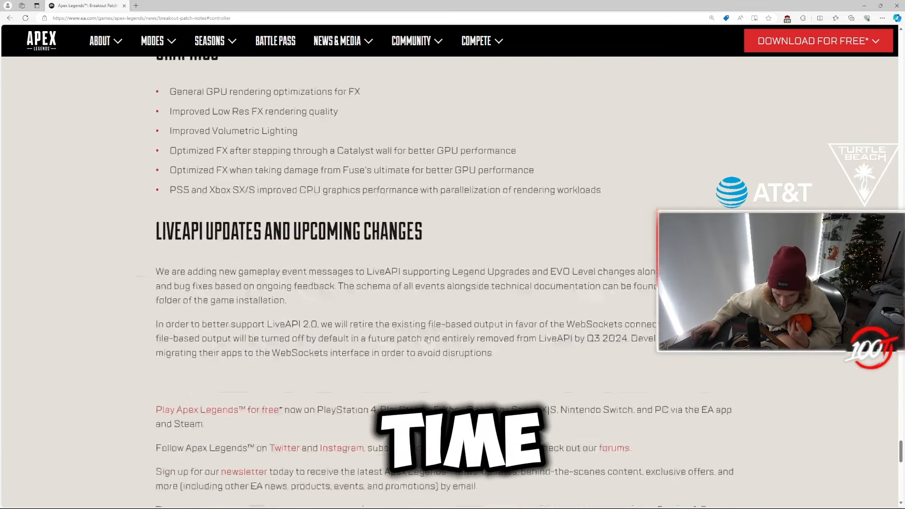
scroll("up", 3)
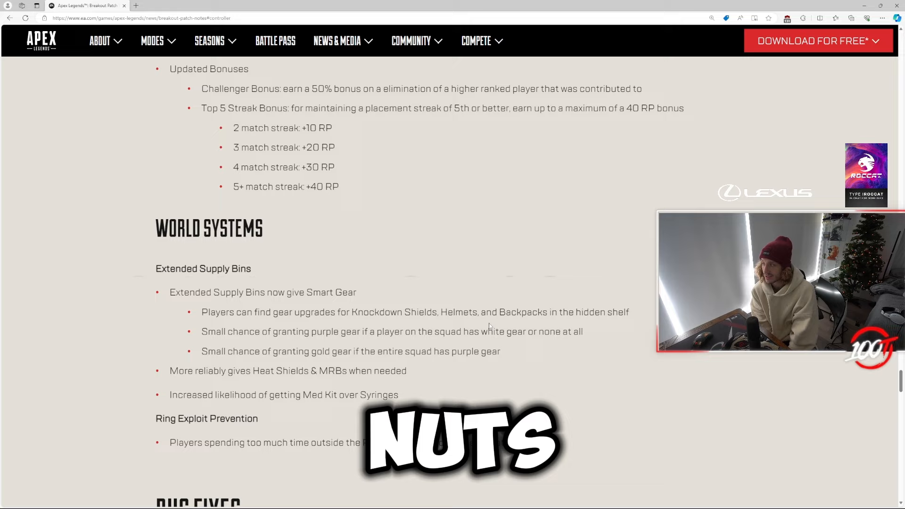
Step: Scroll back up past Patch Notes to the Skirmisher upgrade tables around Pathfinder
scroll("up", 3)
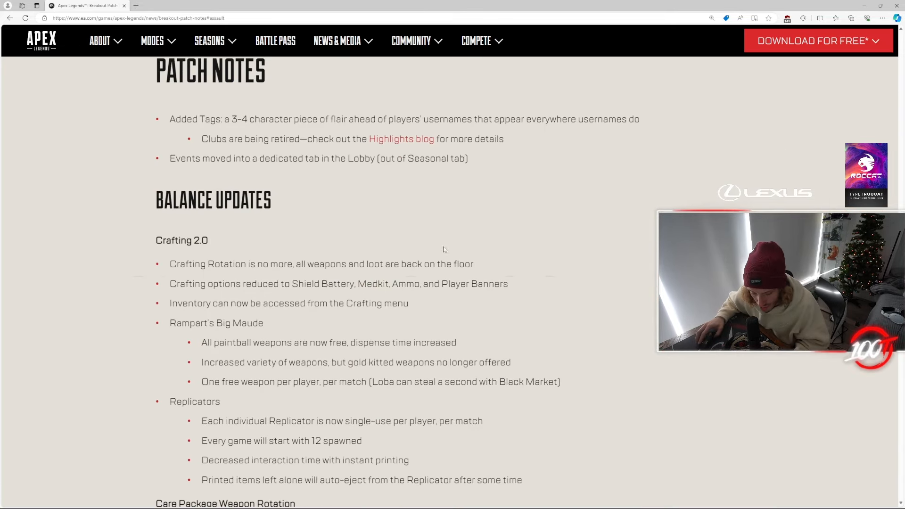
scroll("up", 3)
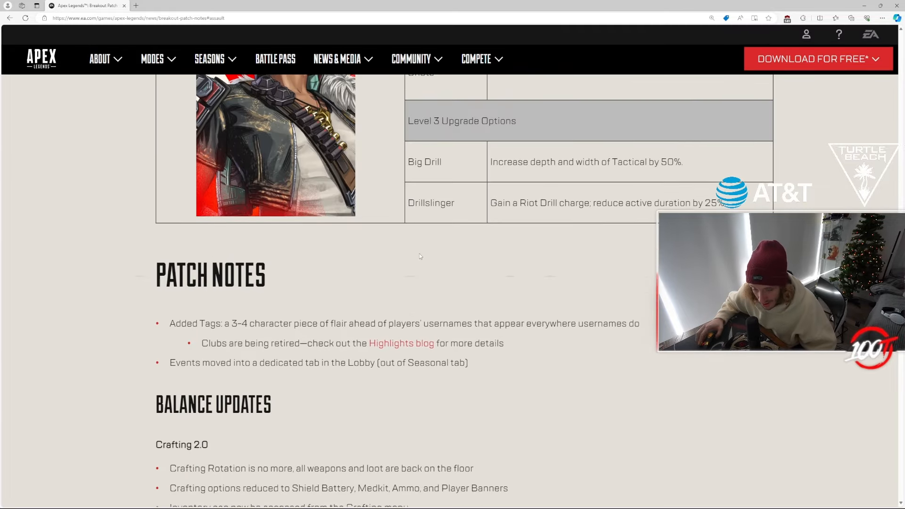
scroll("up", 3)
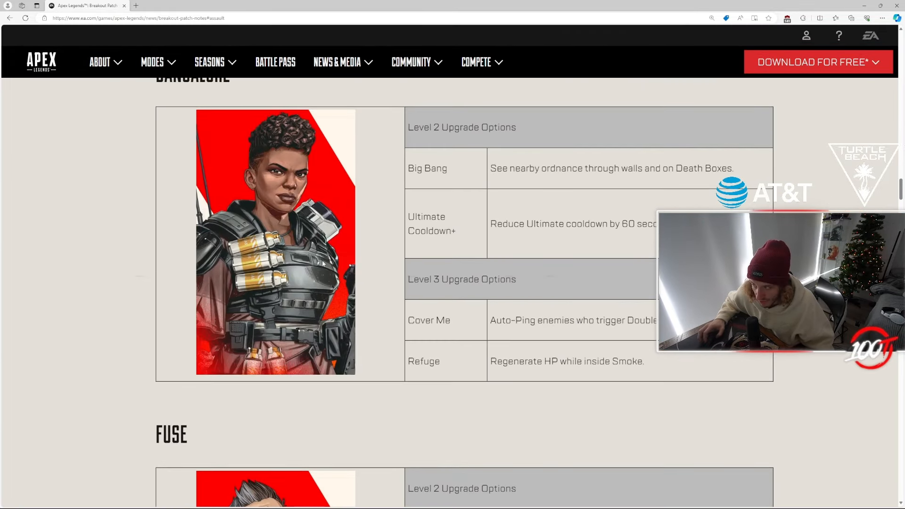
scroll("up", 3)
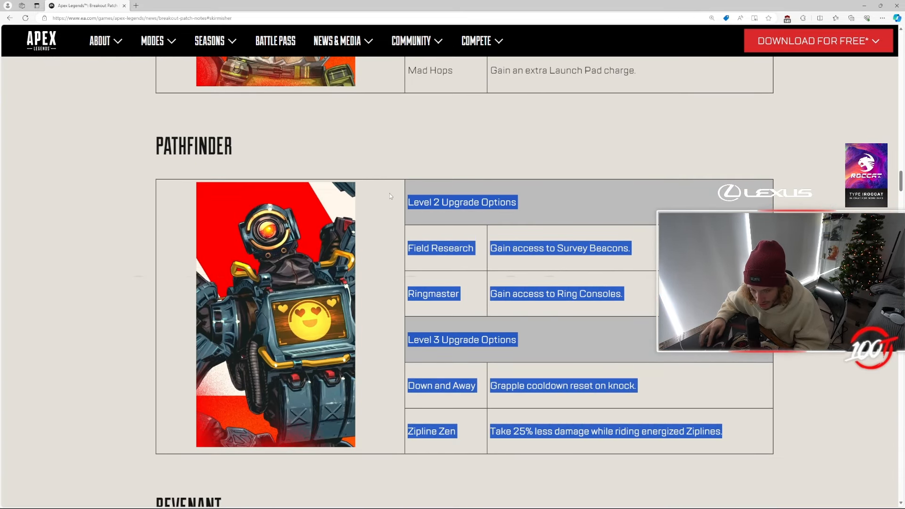
Step: Clear the selected Pathfinder table text and move up to Octane's upgrade options
left_click(482, 267)
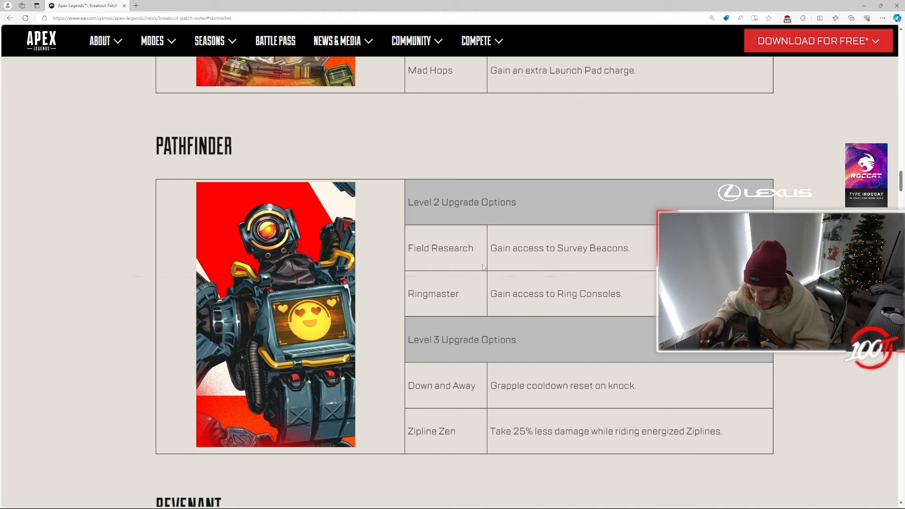
scroll("up", 3)
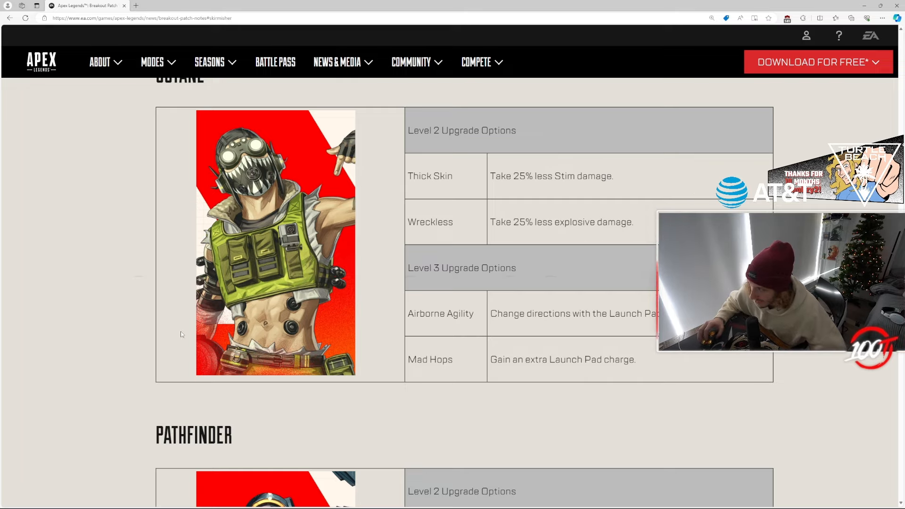
mouse_move(497, 261)
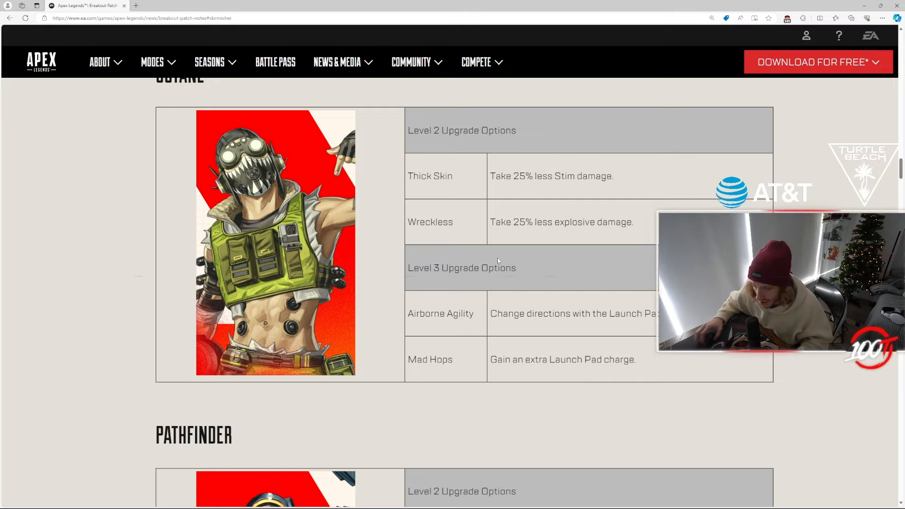